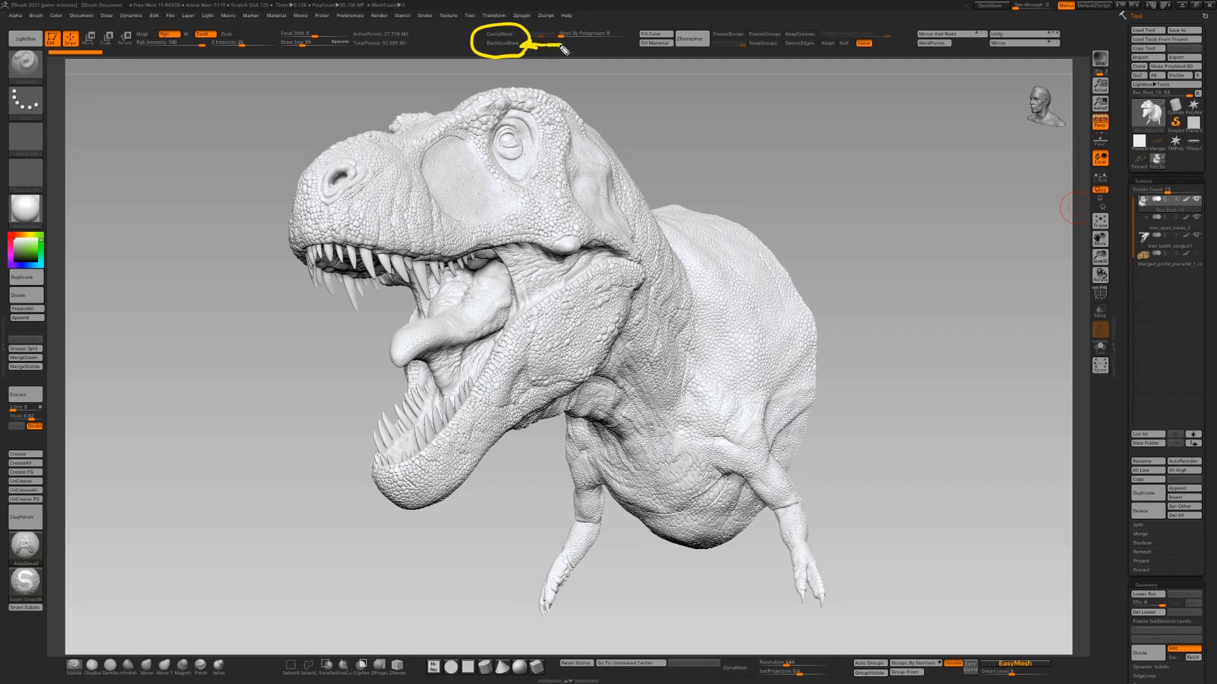
mouse_move(595, 267)
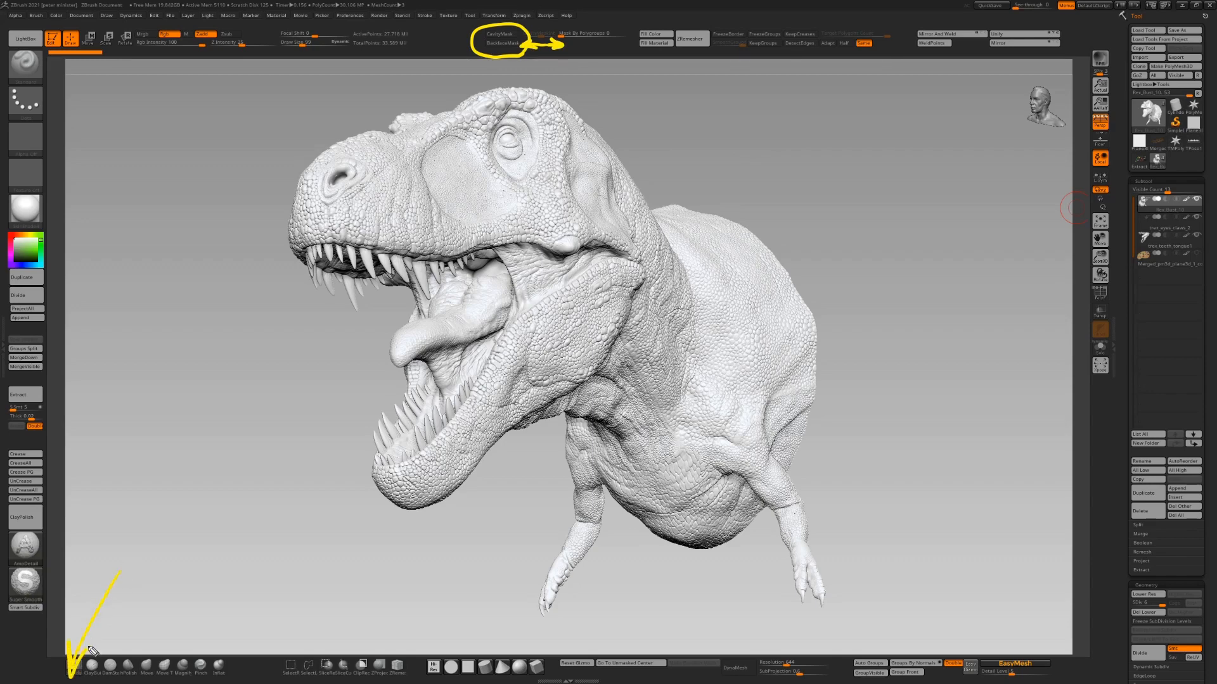
mouse_move(355, 487)
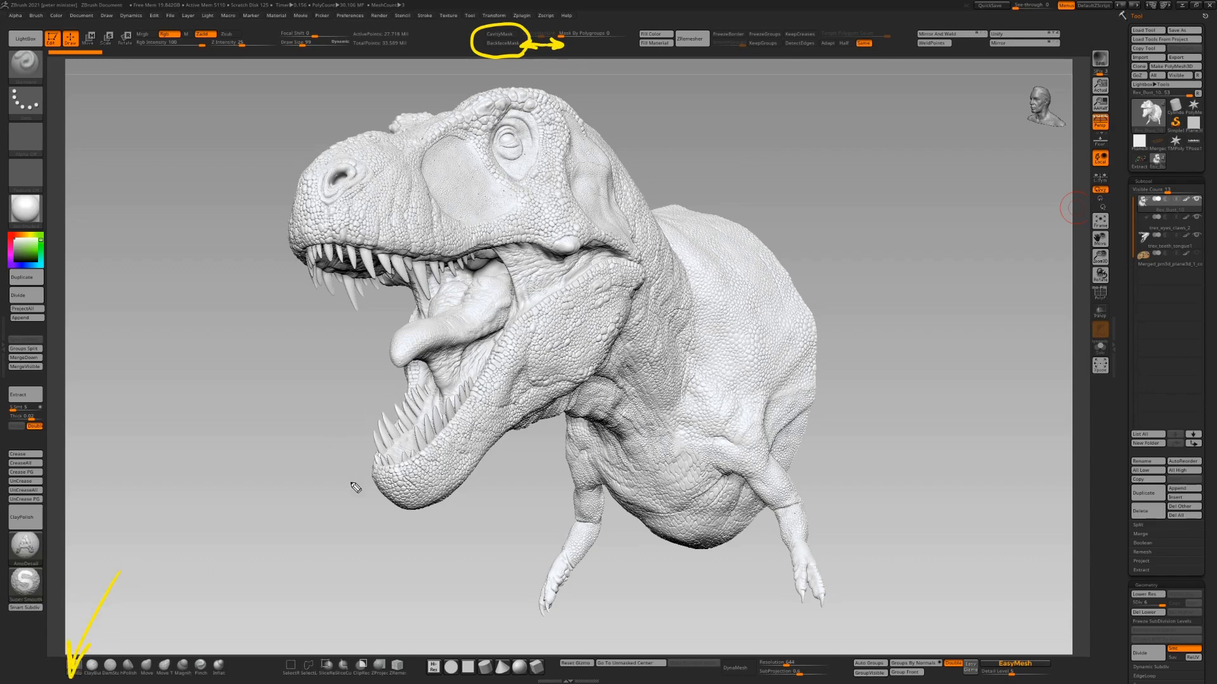
mouse_move(355, 463)
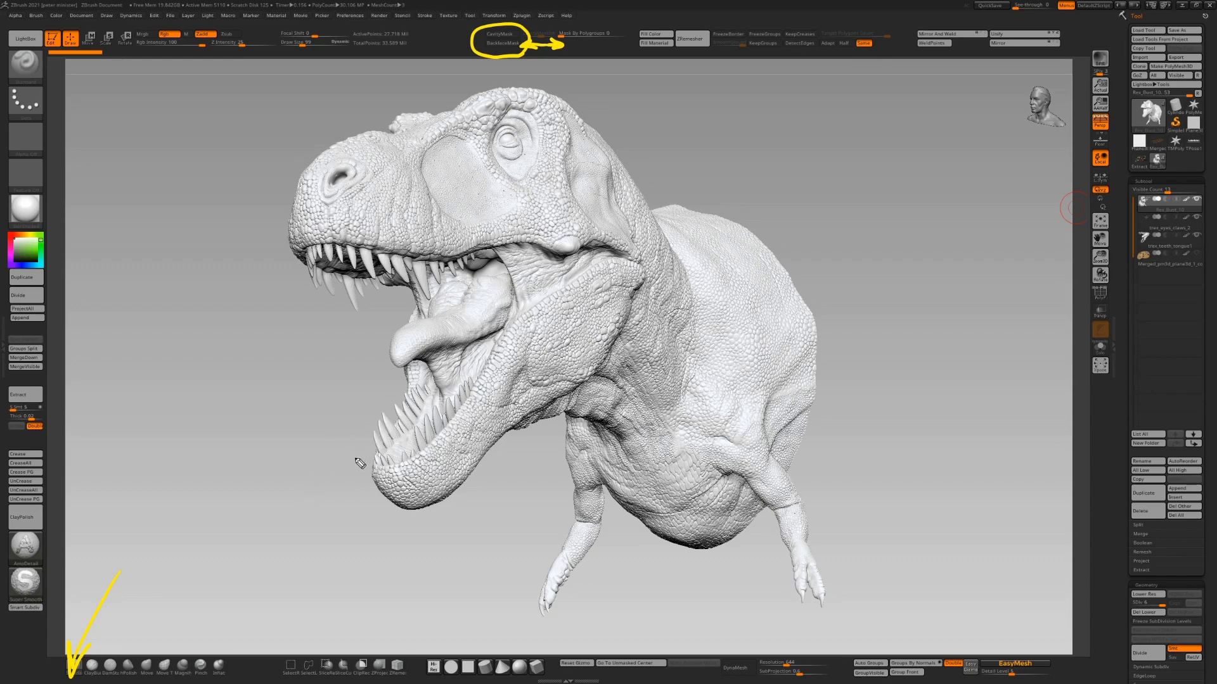
mouse_move(219, 126)
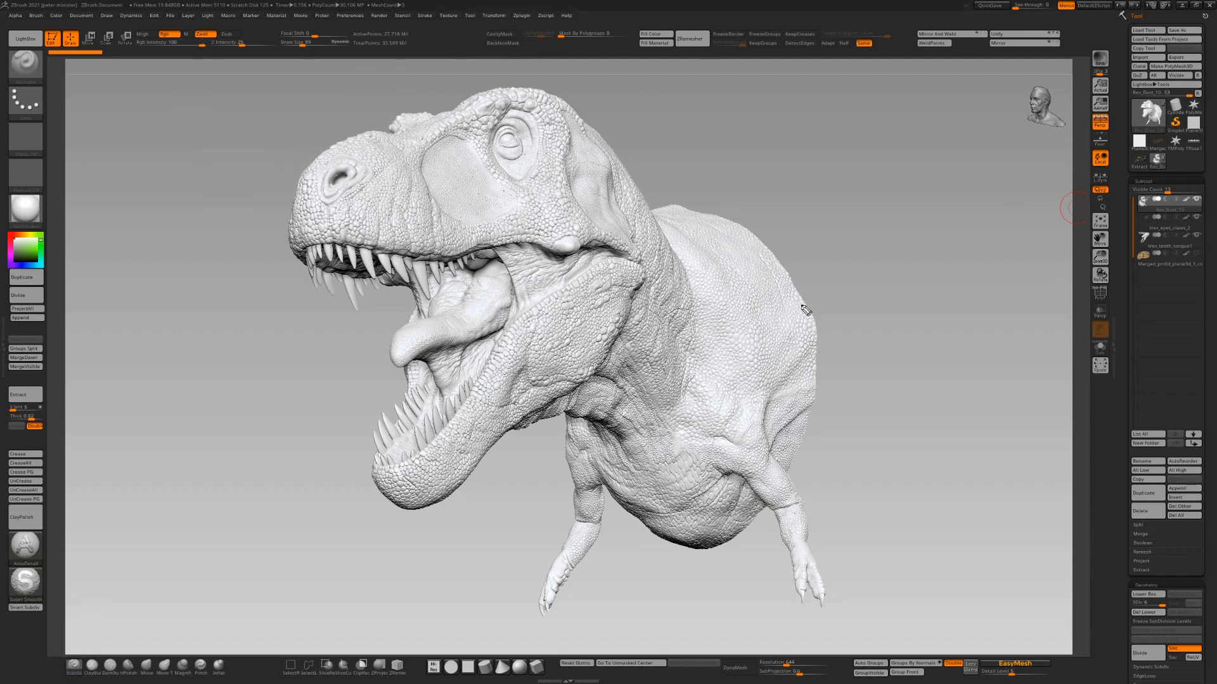
mouse_move(892, 281)
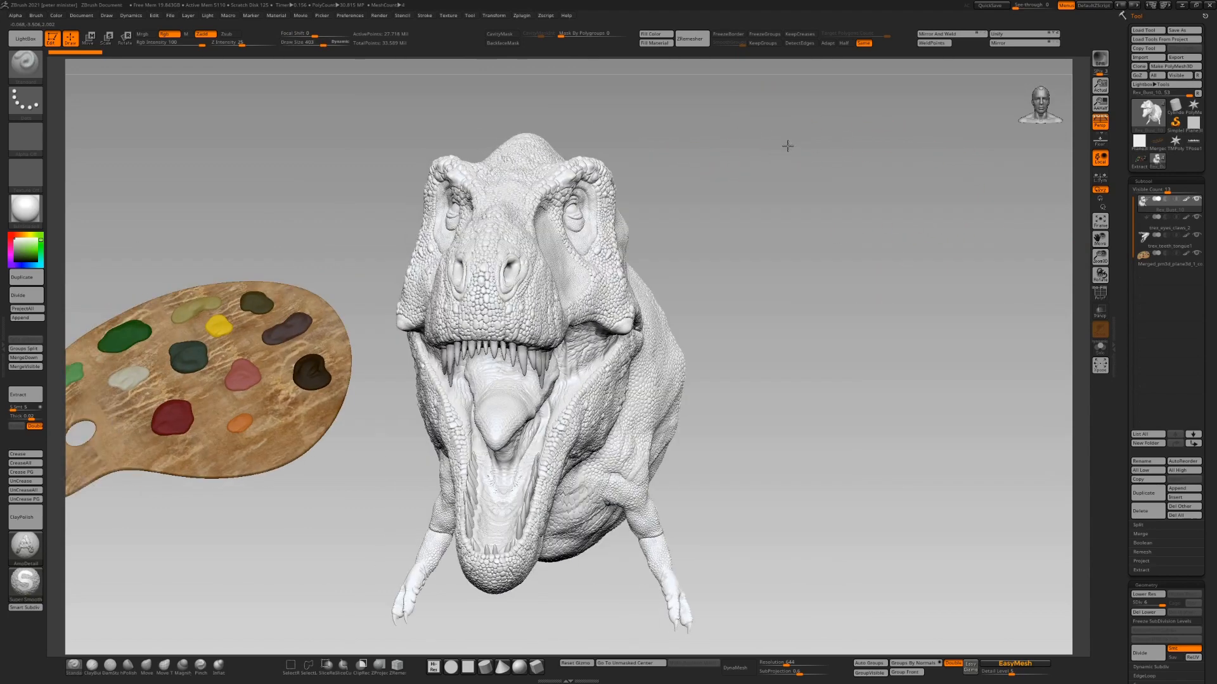
mouse_move(198, 302)
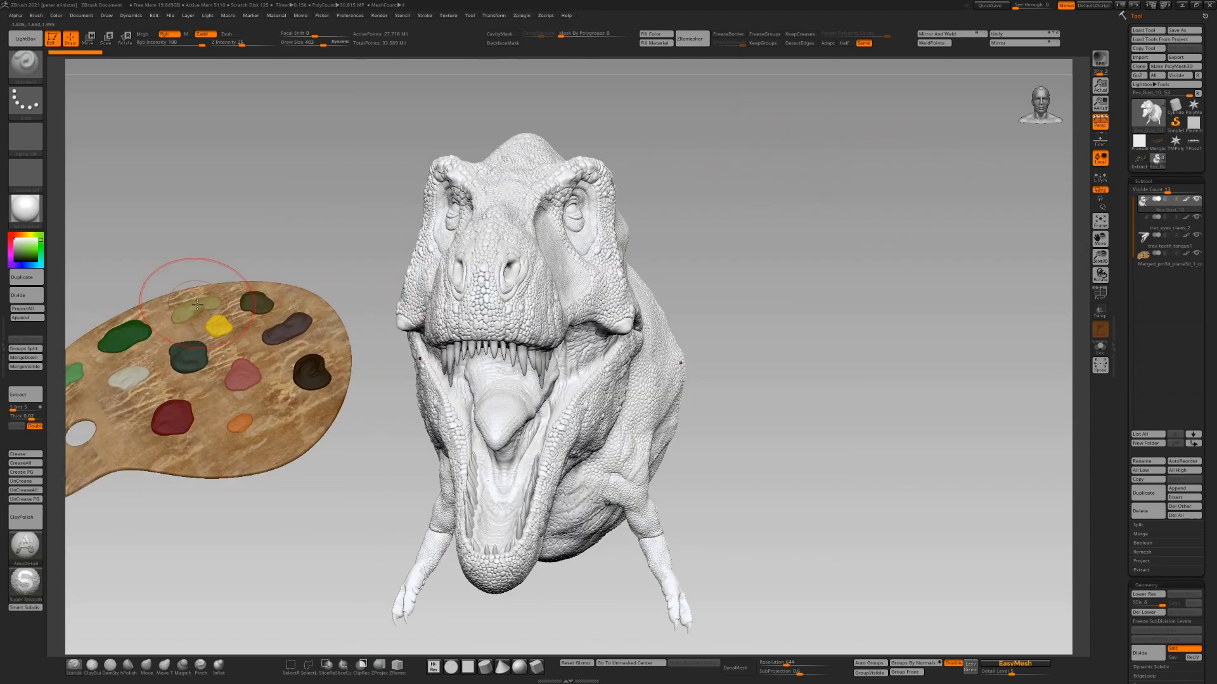
mouse_move(792, 249)
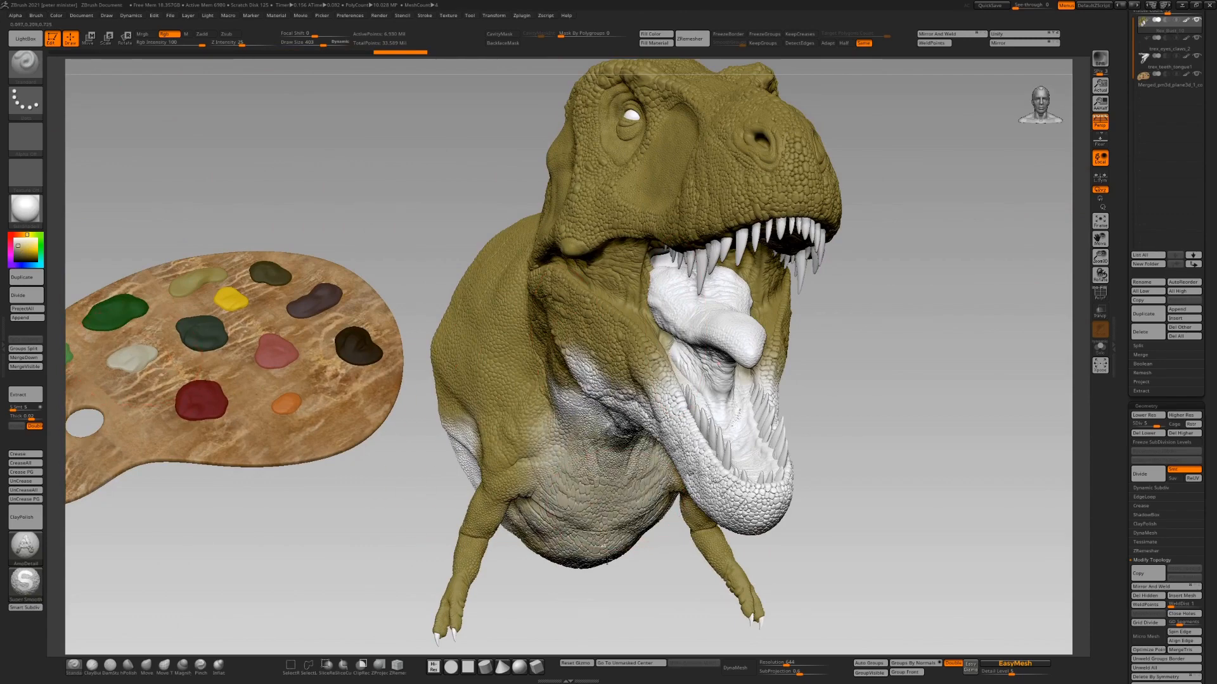
mouse_move(867, 414)
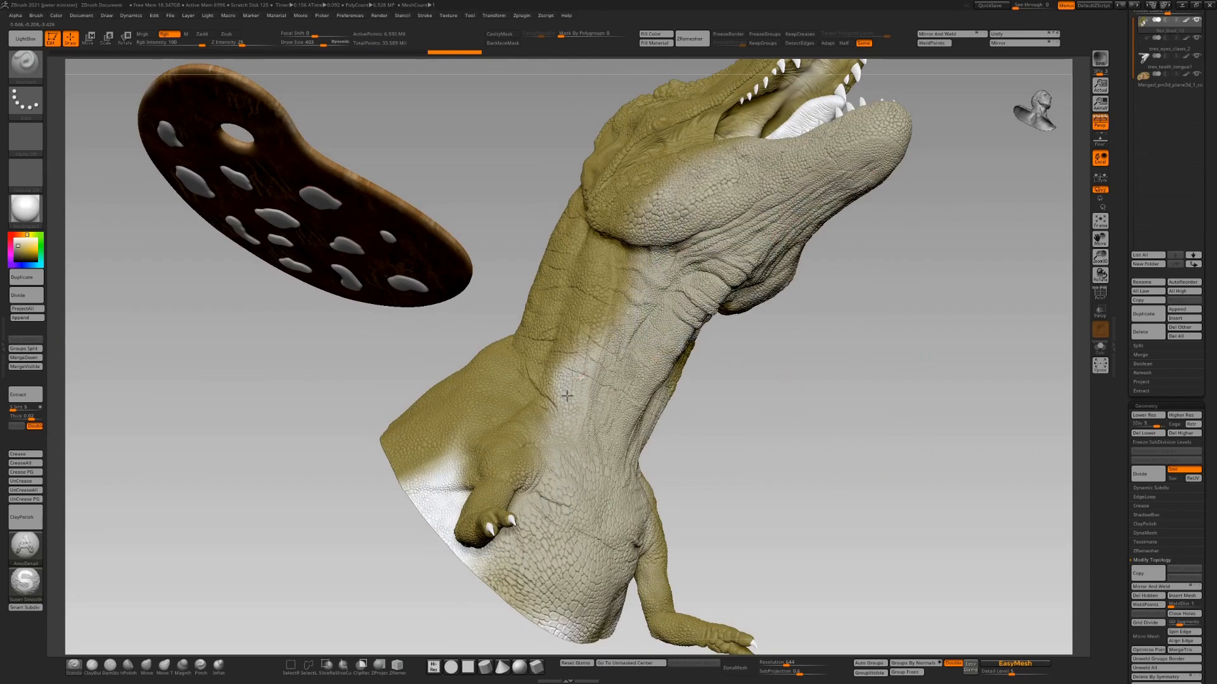
mouse_move(645, 564)
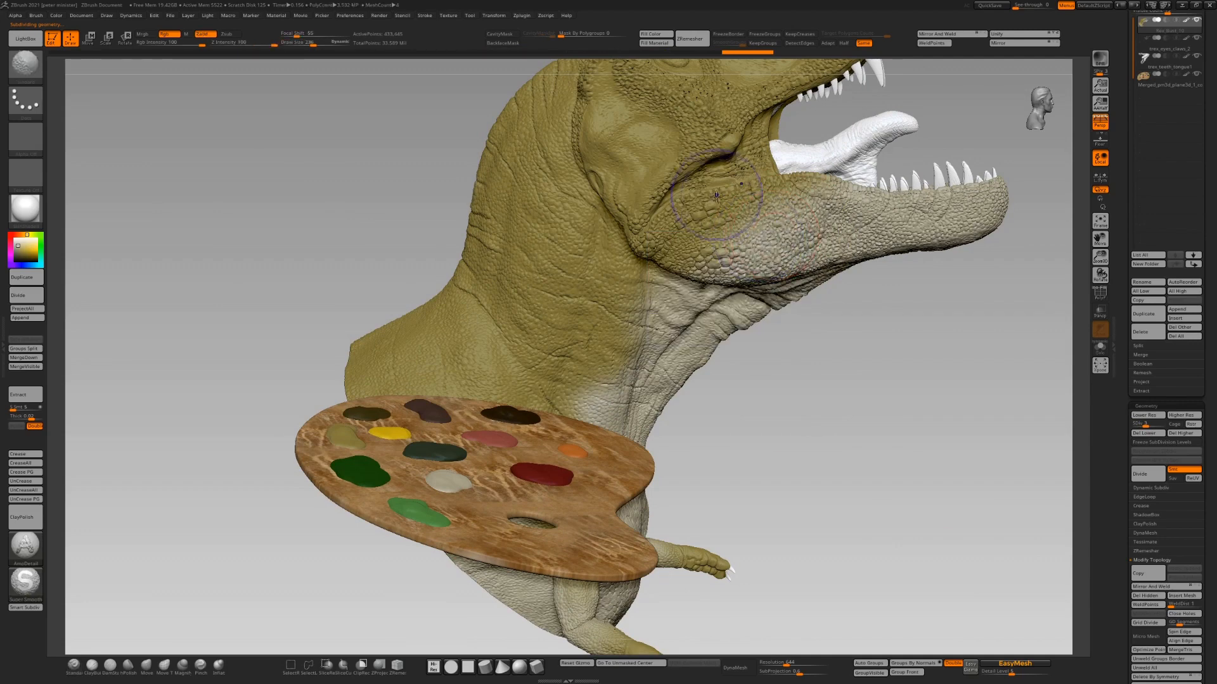
mouse_move(199, 70)
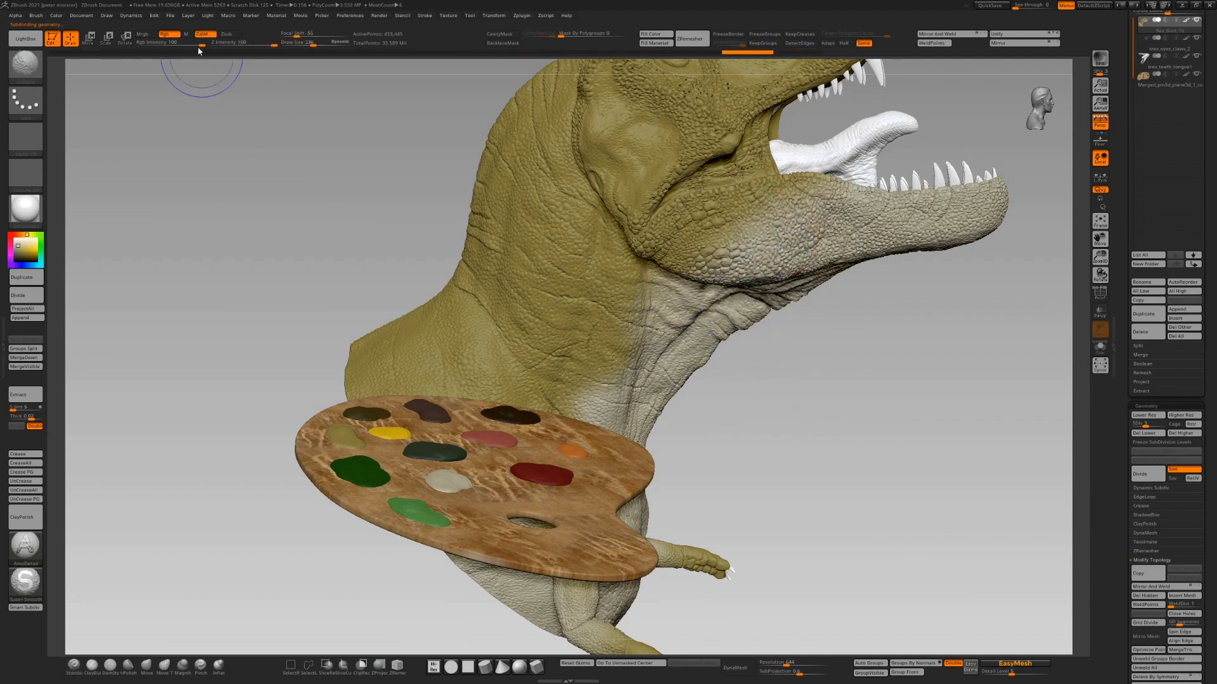
Polypaint the head dark green on top, ochre on the sides and cream on the throat
click(203, 34)
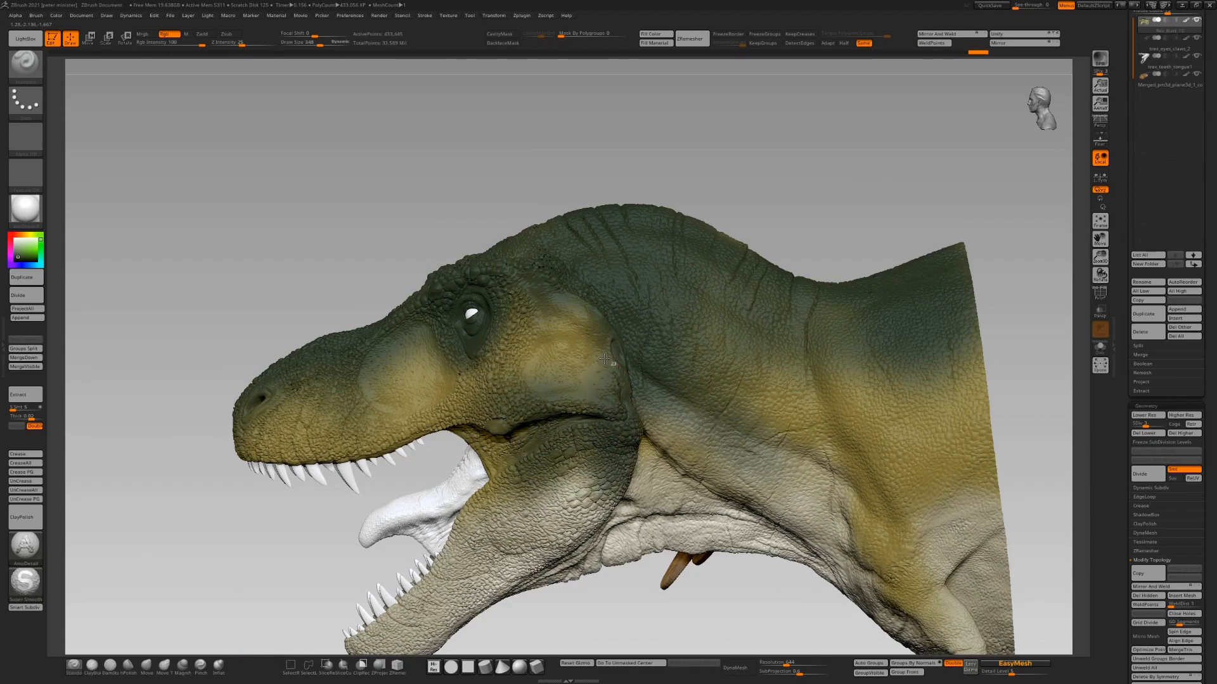
mouse_move(665, 164)
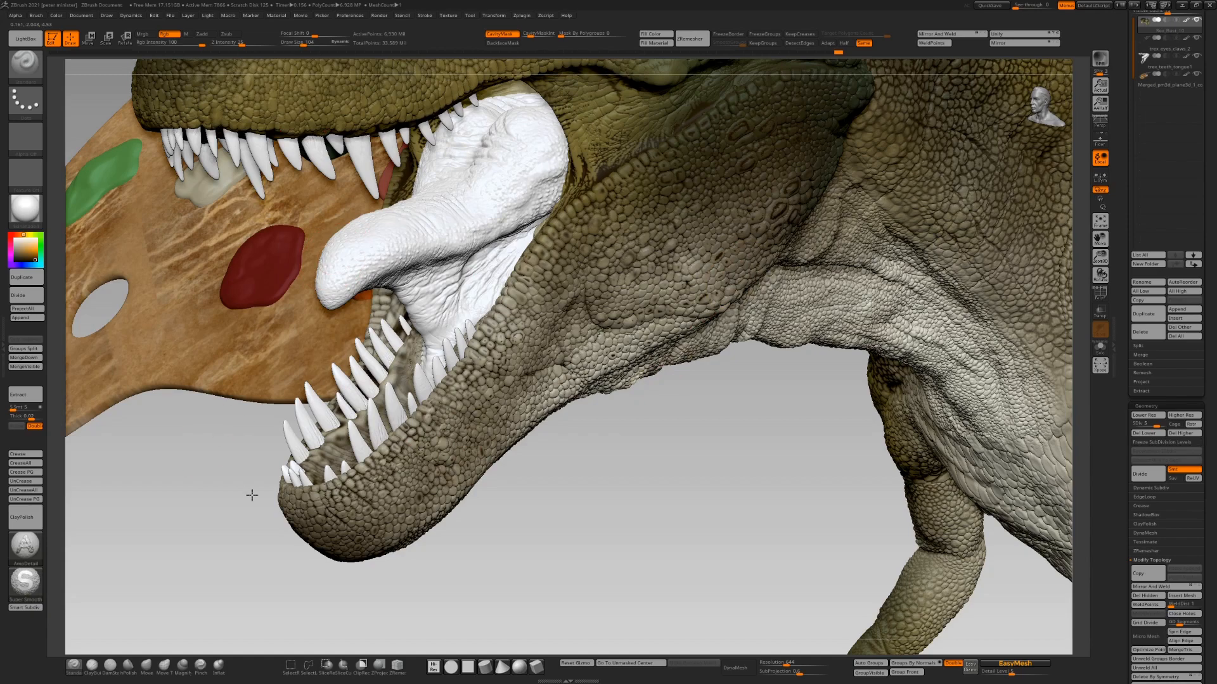
Spray dark brown at low Rgb Intensity around the eye sockets, brow and nostrils
drag(543, 310, 504, 233)
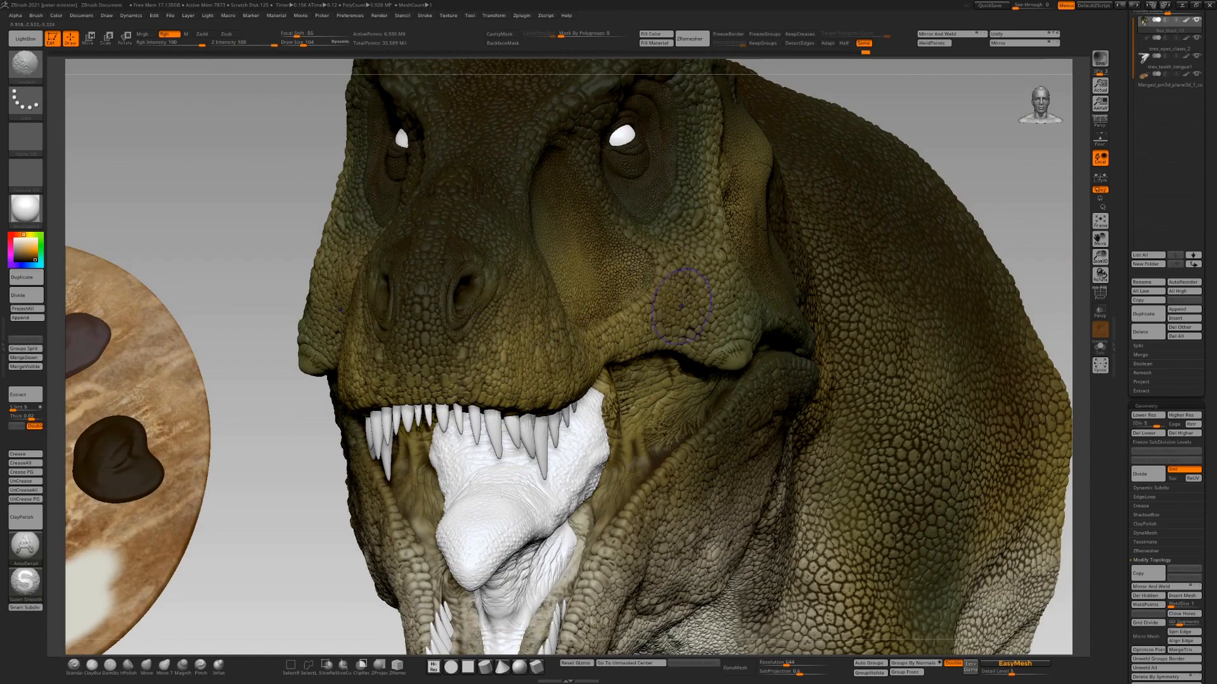
click(501, 35)
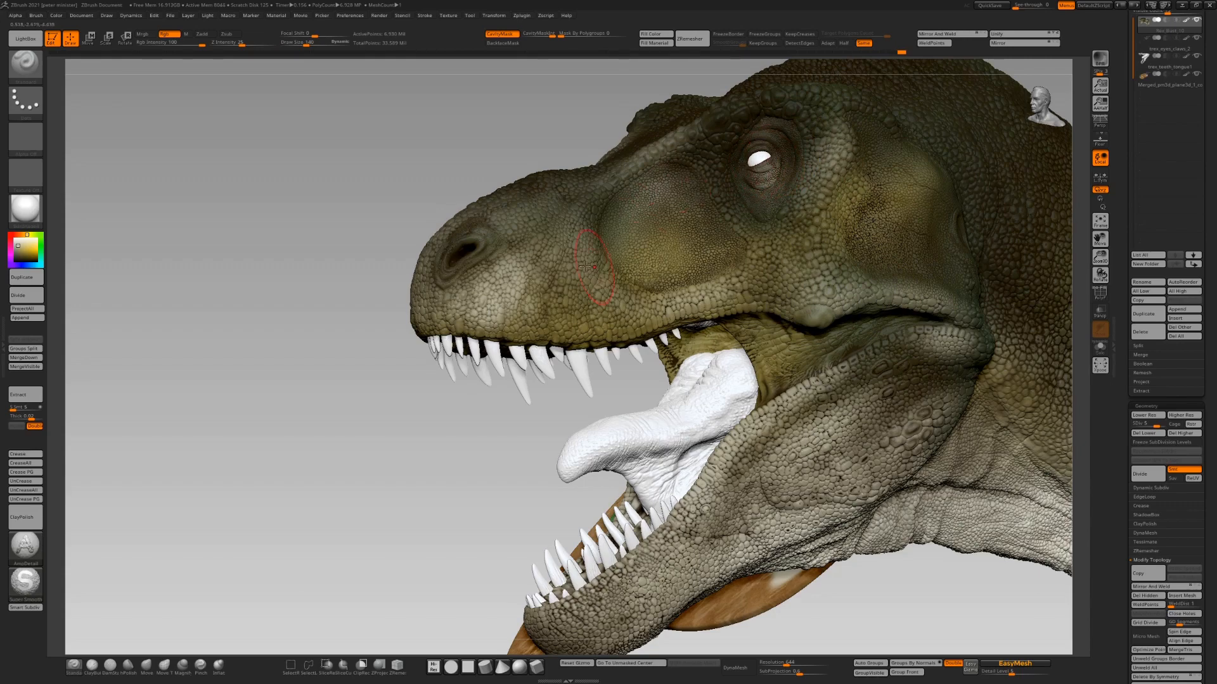
mouse_move(884, 595)
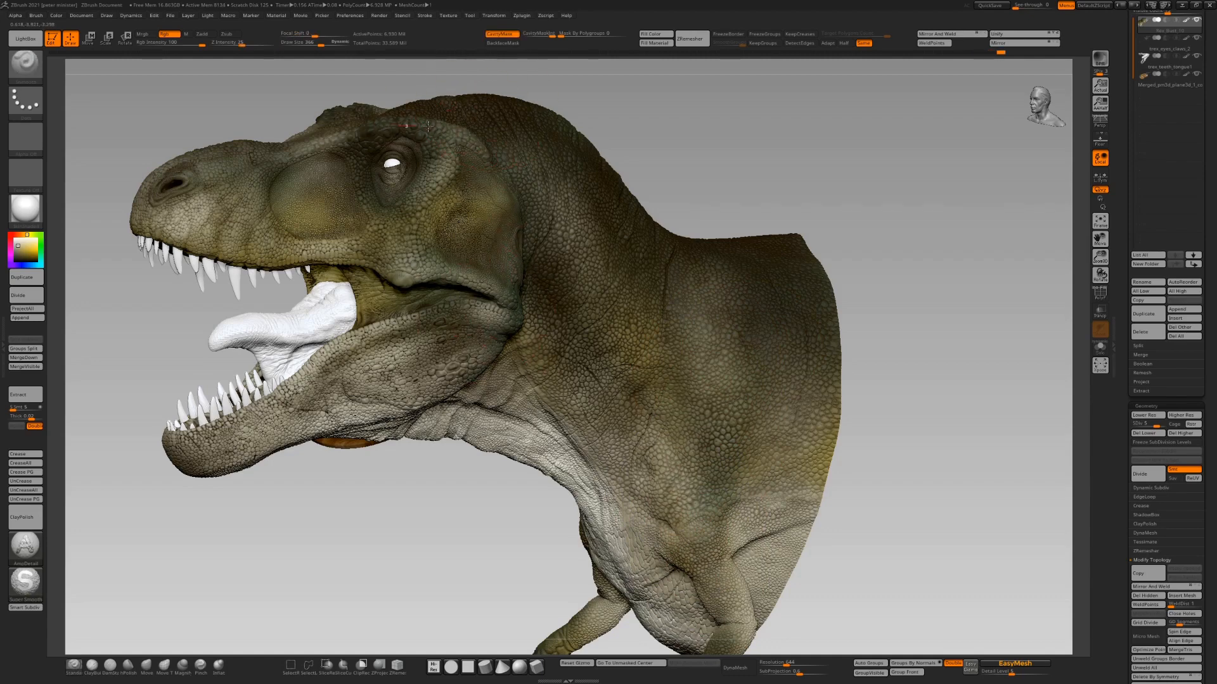
mouse_move(283, 404)
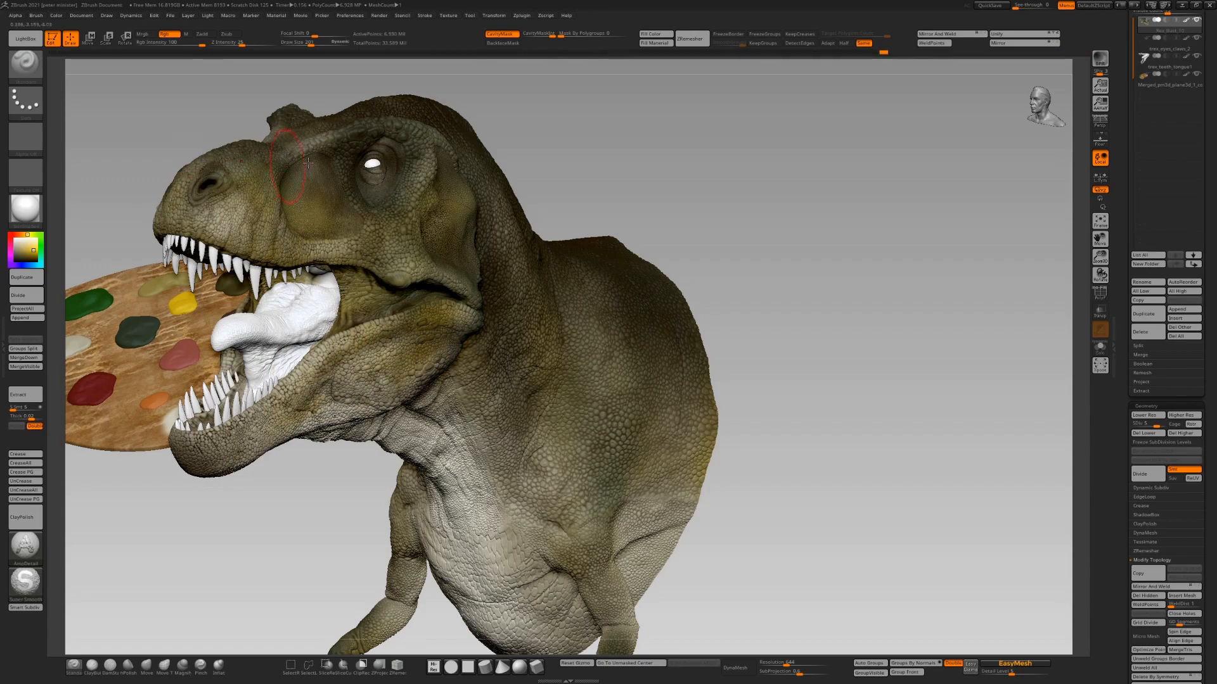
mouse_move(500, 387)
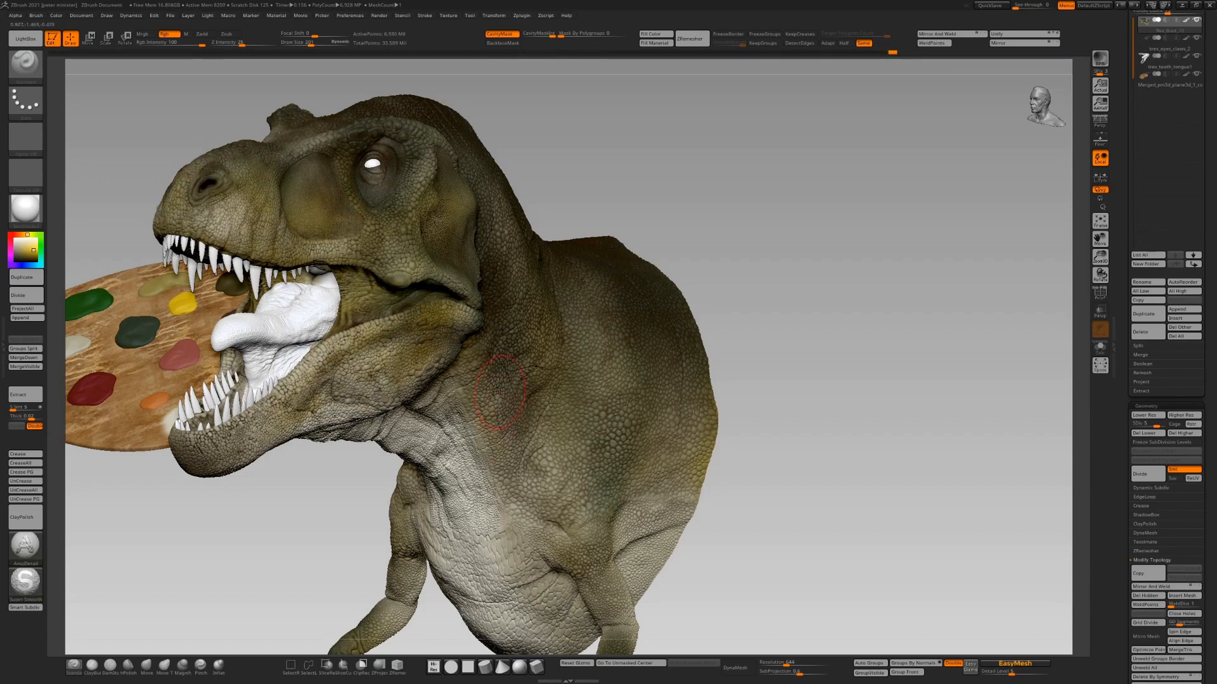
mouse_move(739, 309)
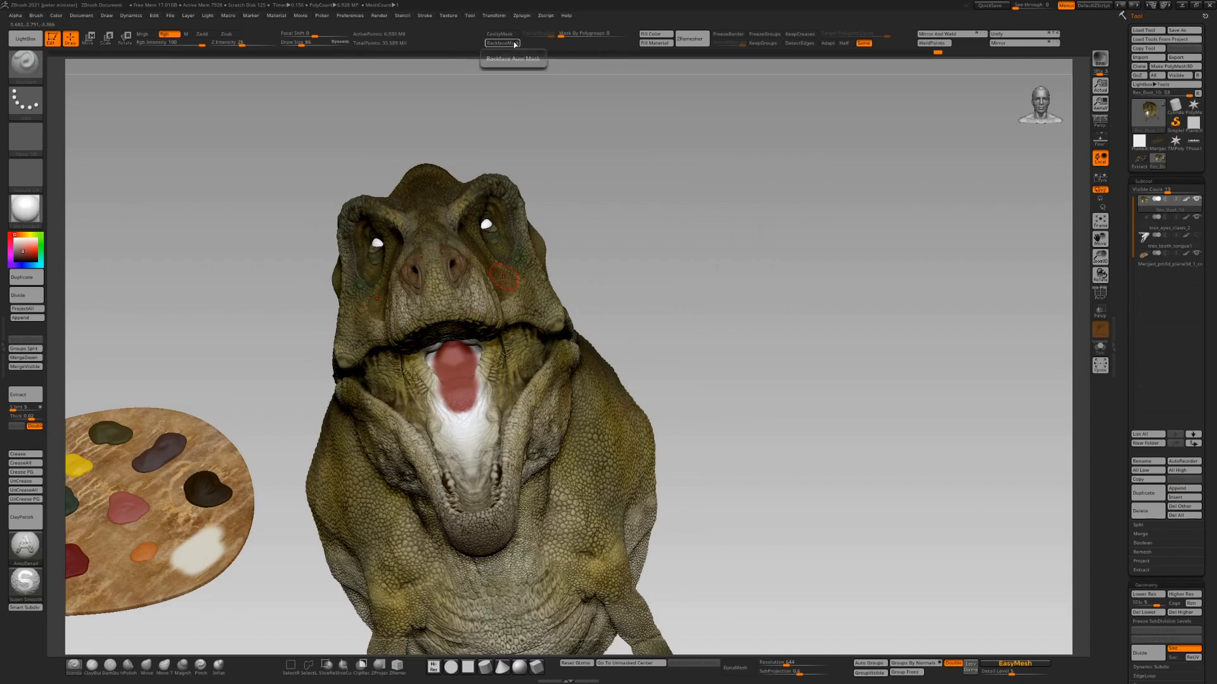
Pick a darker reddish colour for painting the tongue
click(35, 14)
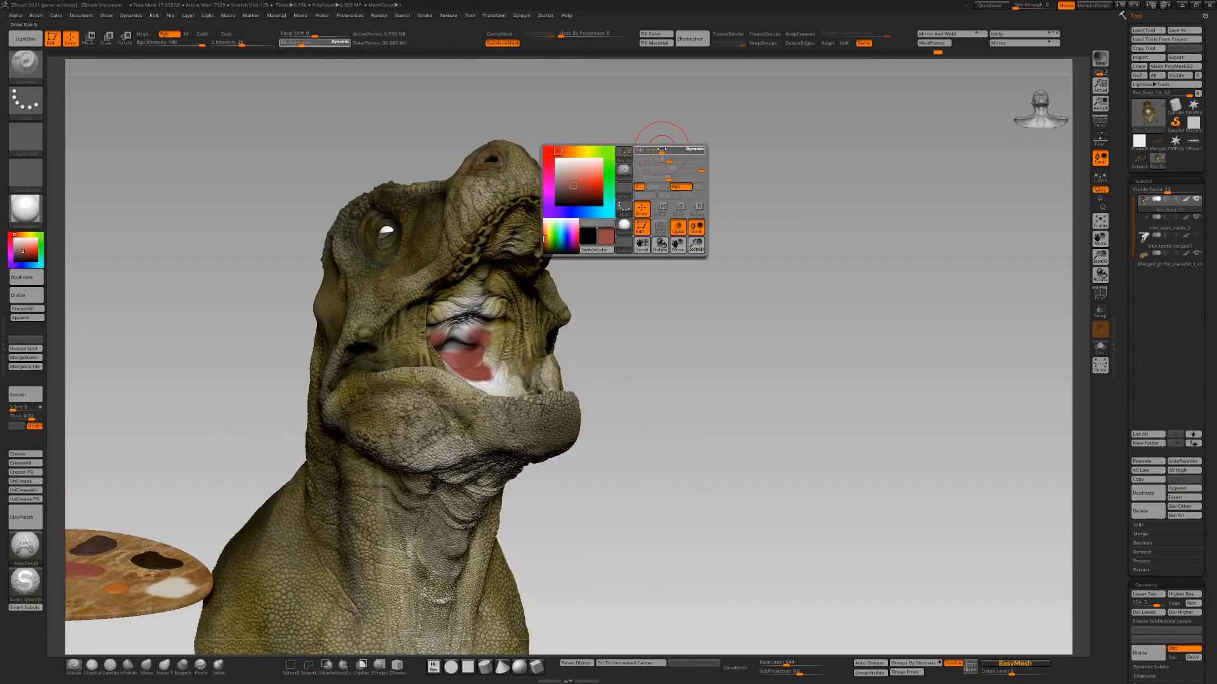
Pick red from the popup color picker and polypaint the mouth interior and tongue
click(479, 305)
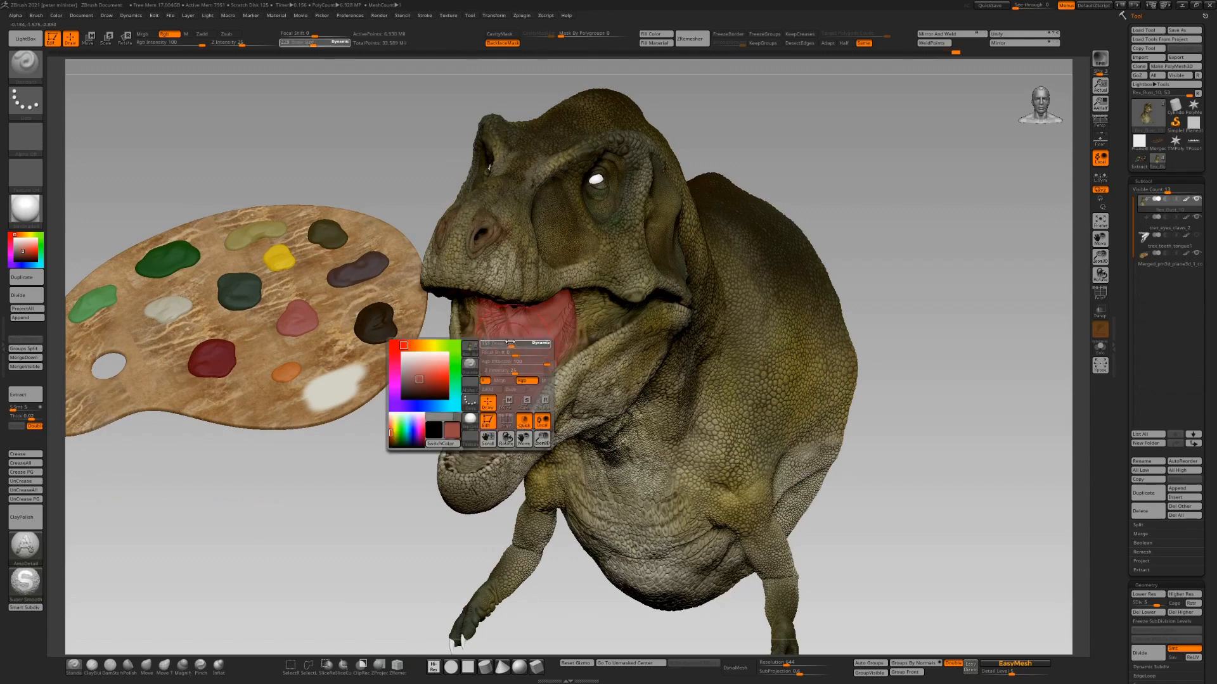
click(477, 404)
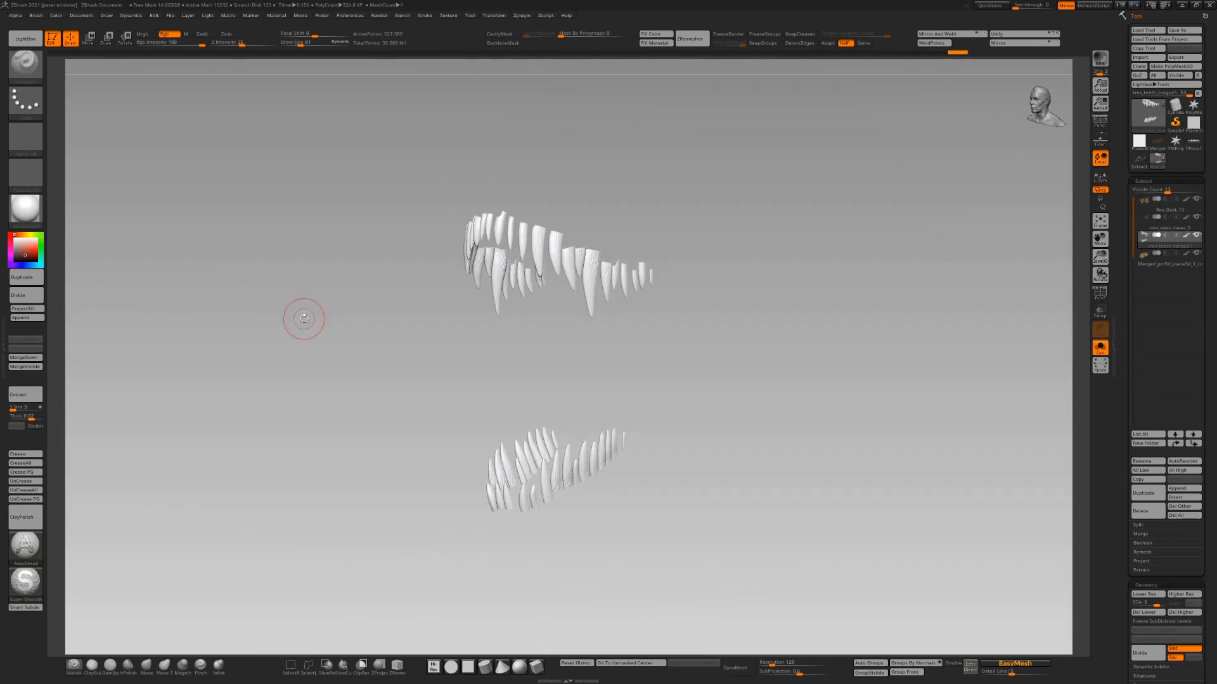
Polypaint dark brown at the tooth bases with Standard brush, RGB on, Zadd off
click(551, 260)
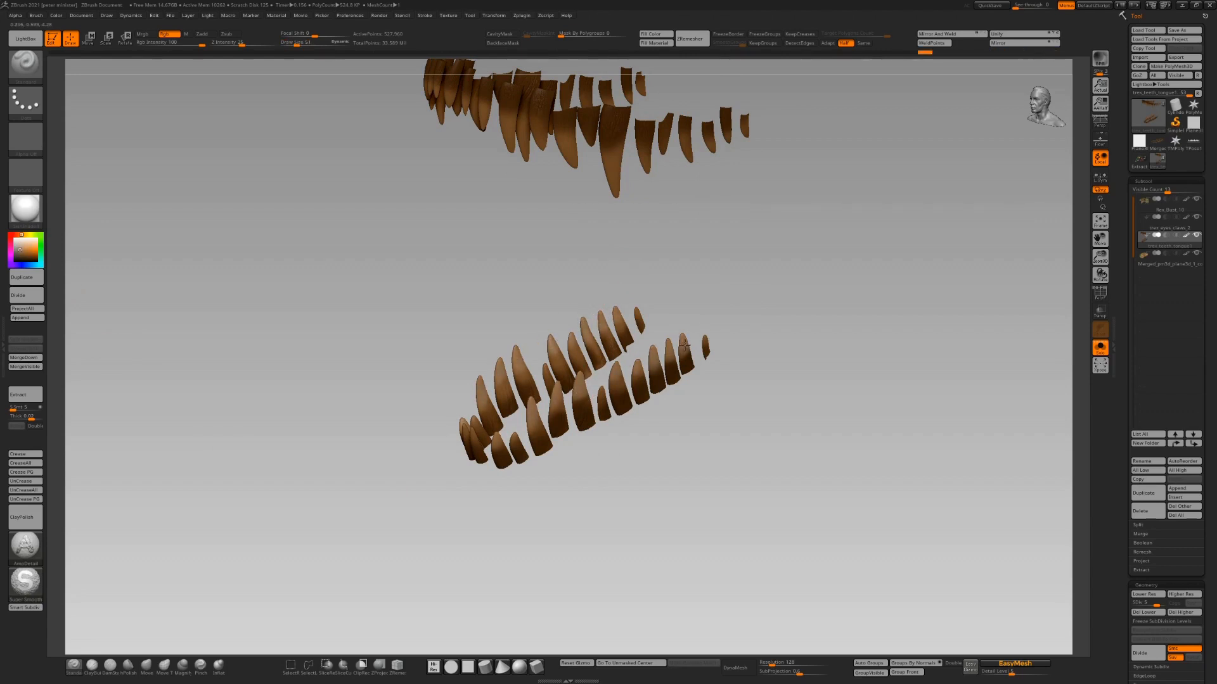
mouse_move(1100, 239)
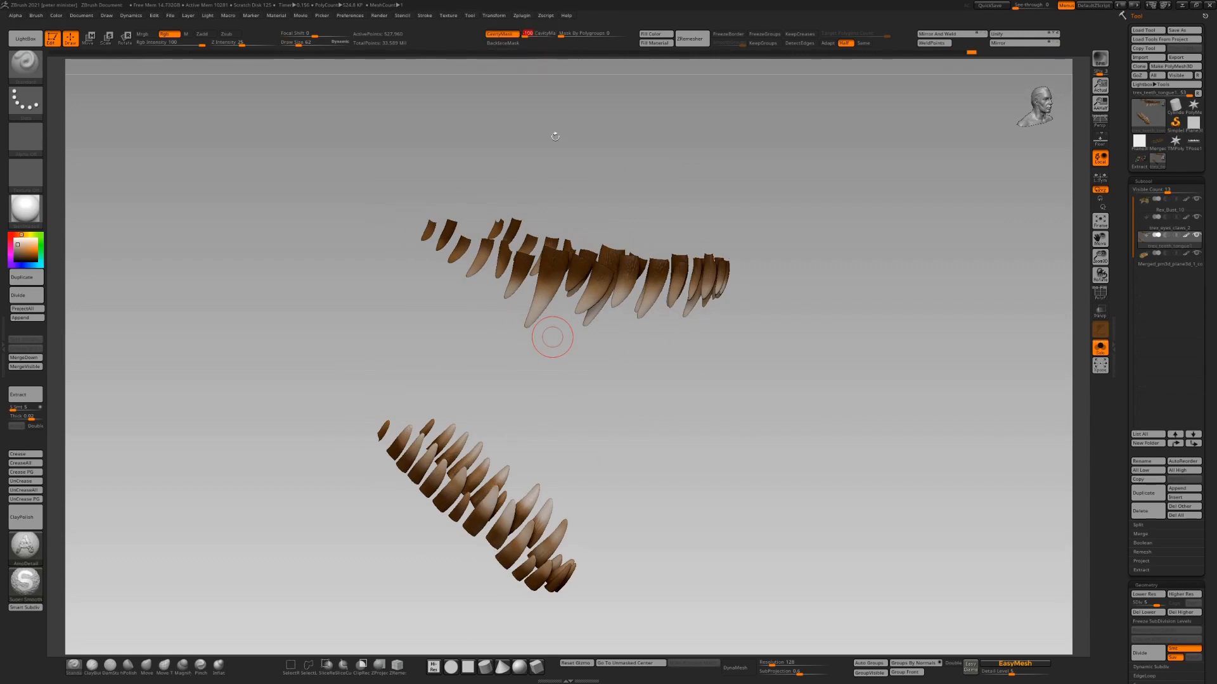
mouse_move(601, 256)
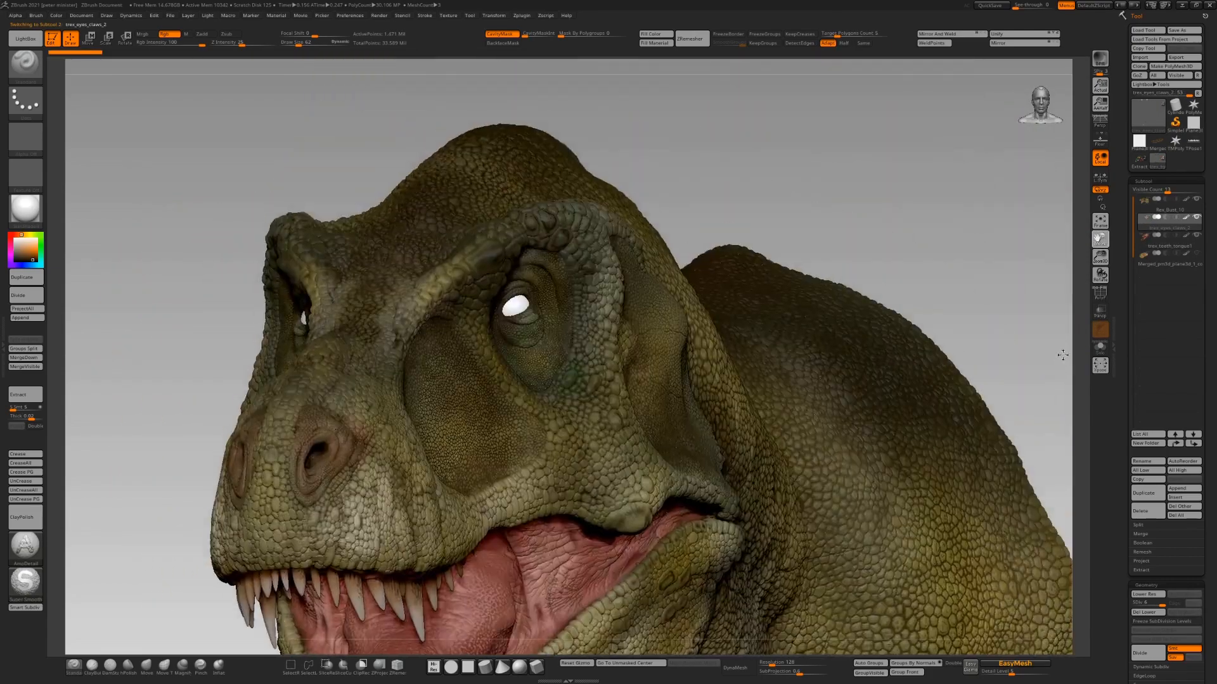
Switch to a flat matcap and import the green slit-pupil eye texture
click(1100, 311)
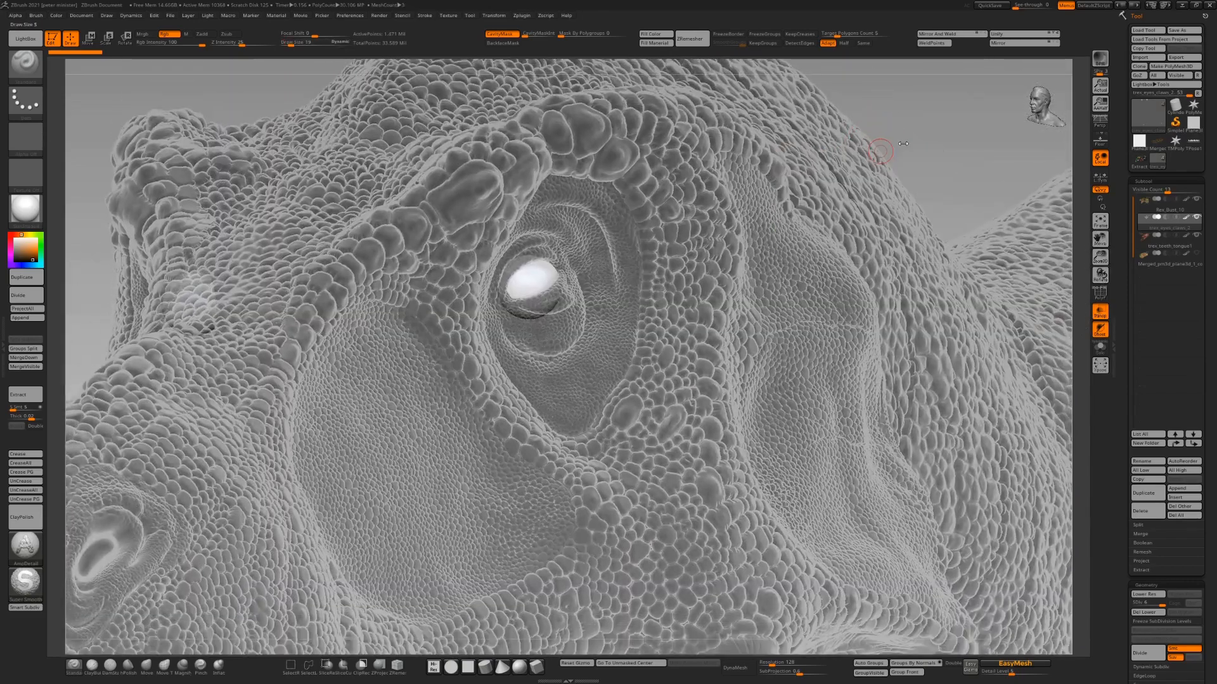
click(24, 177)
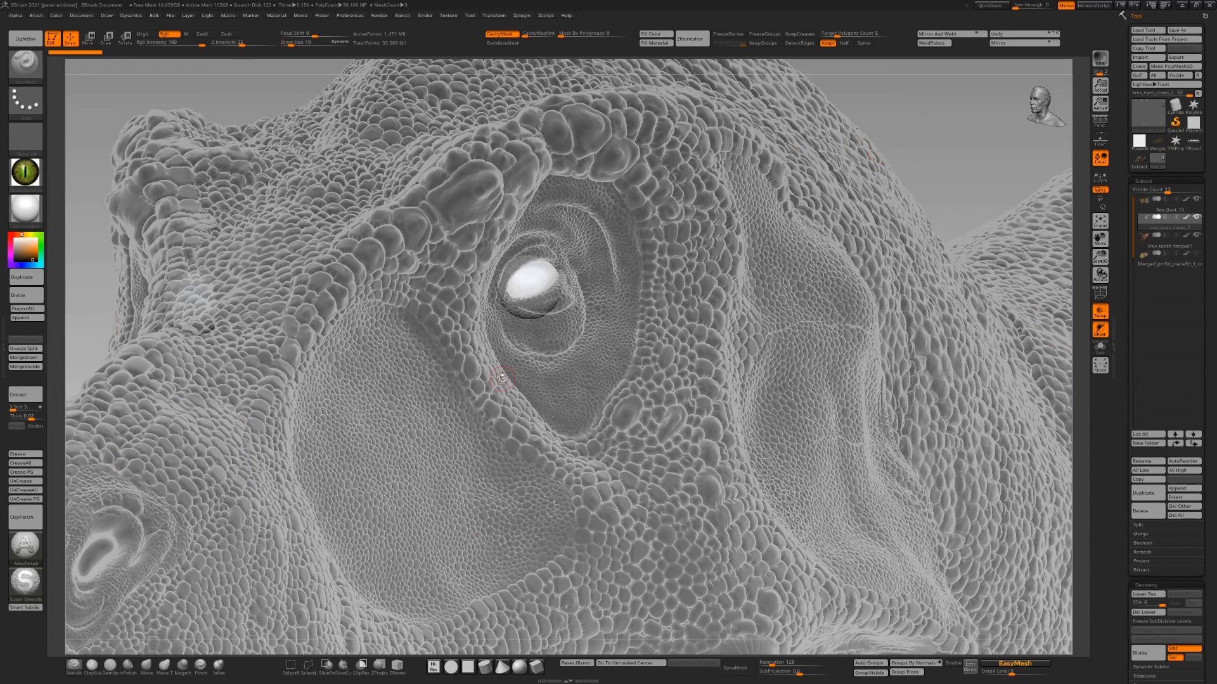
click(448, 15)
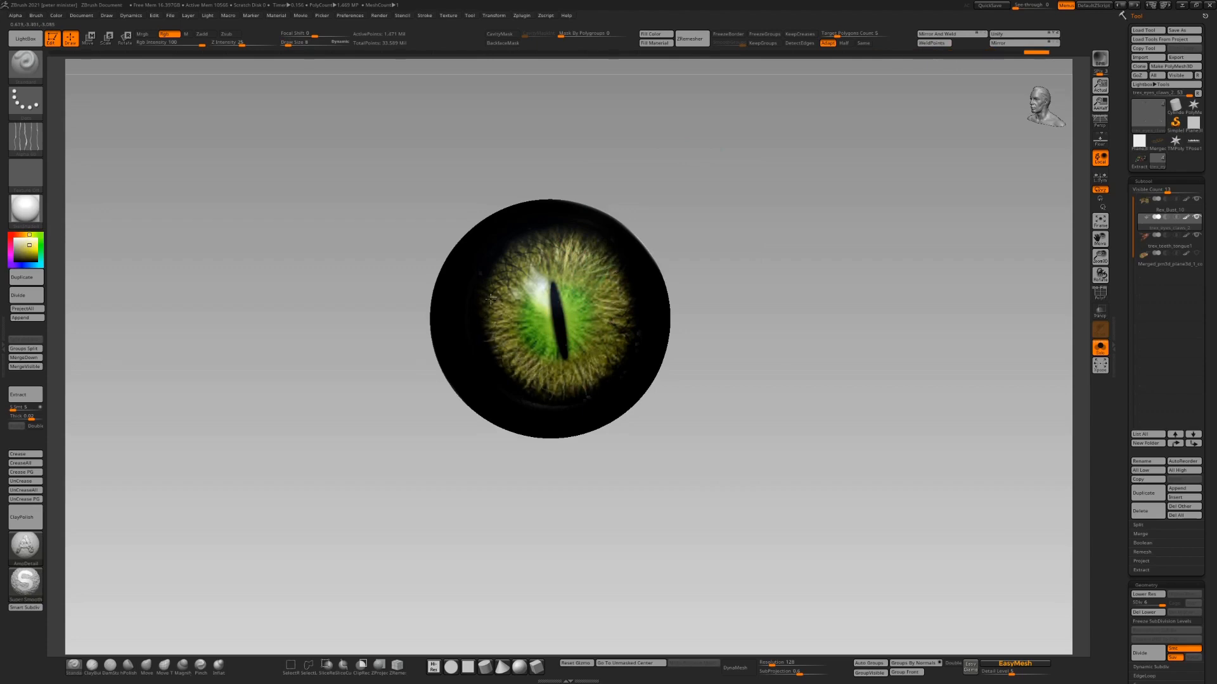
Solo the eyeball, project the eye texture with Spotlight polypaint, then exit Solo
click(1099, 220)
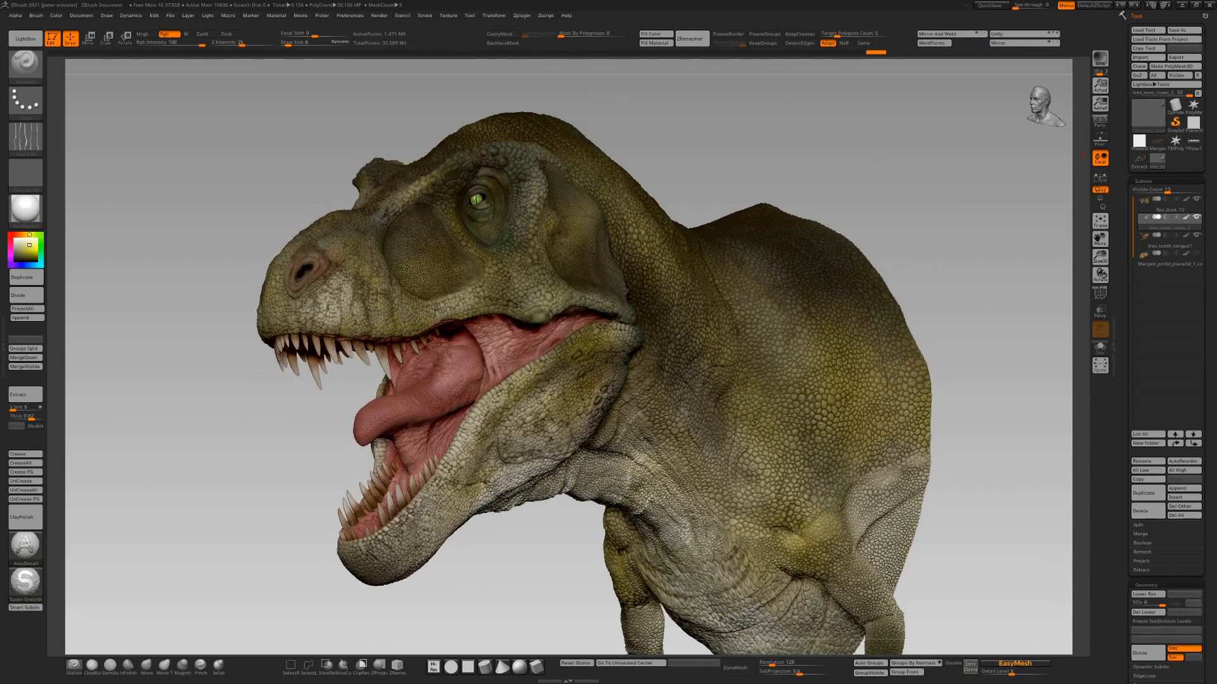
mouse_move(344, 281)
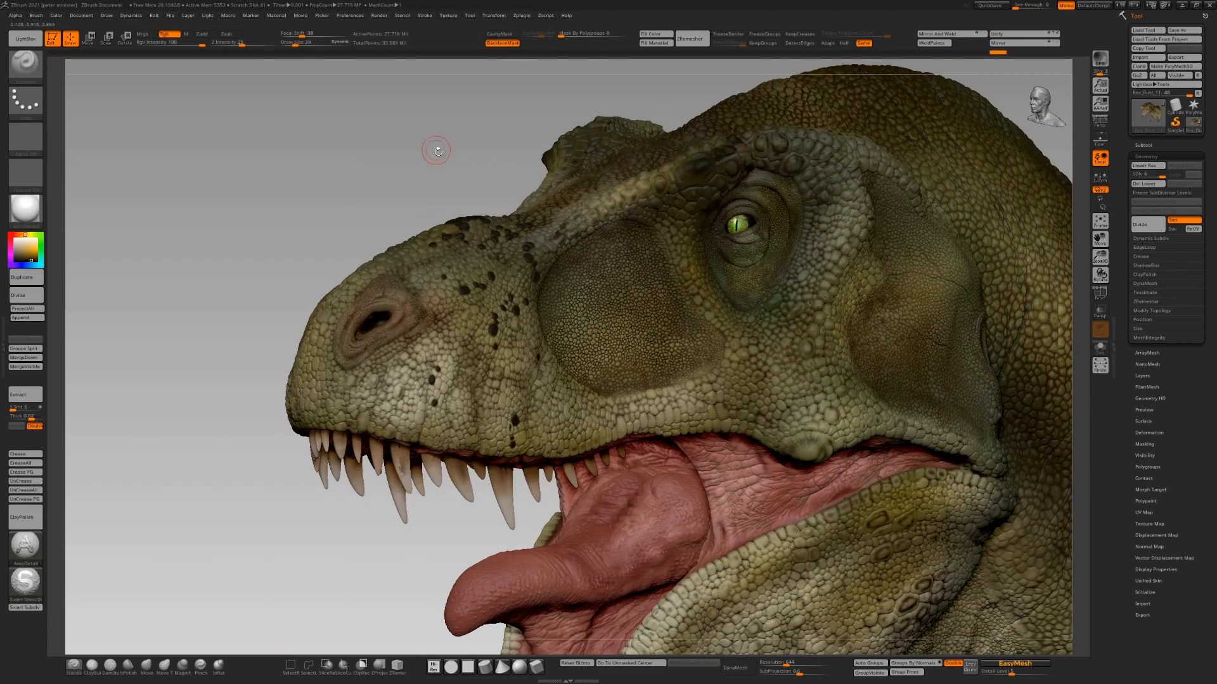
Paint bold dark alpha stripes over the olive scales of the upper neck and back
drag(436, 151, 547, 203)
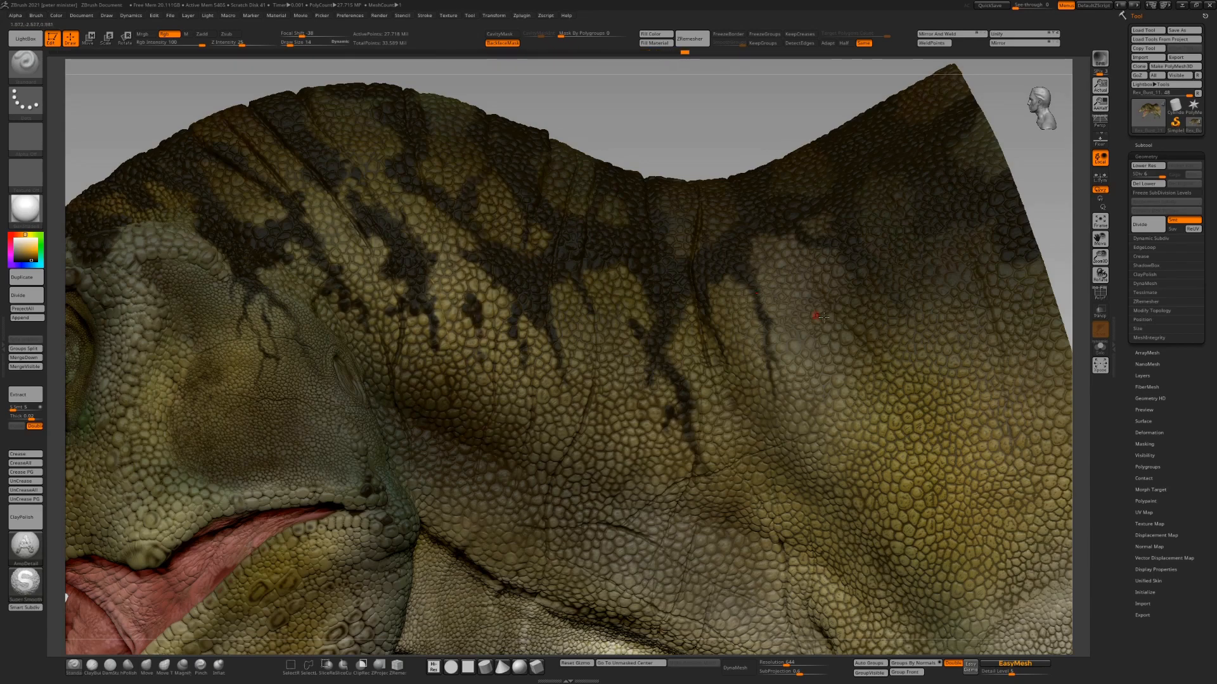
mouse_move(450, 289)
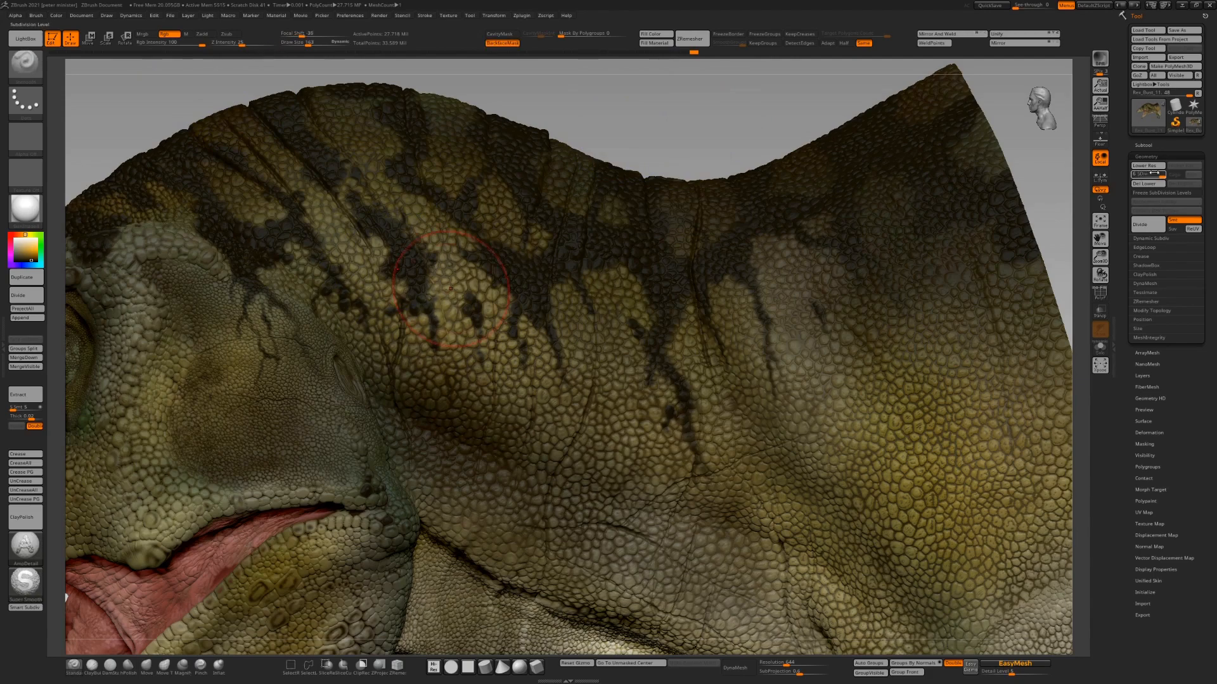